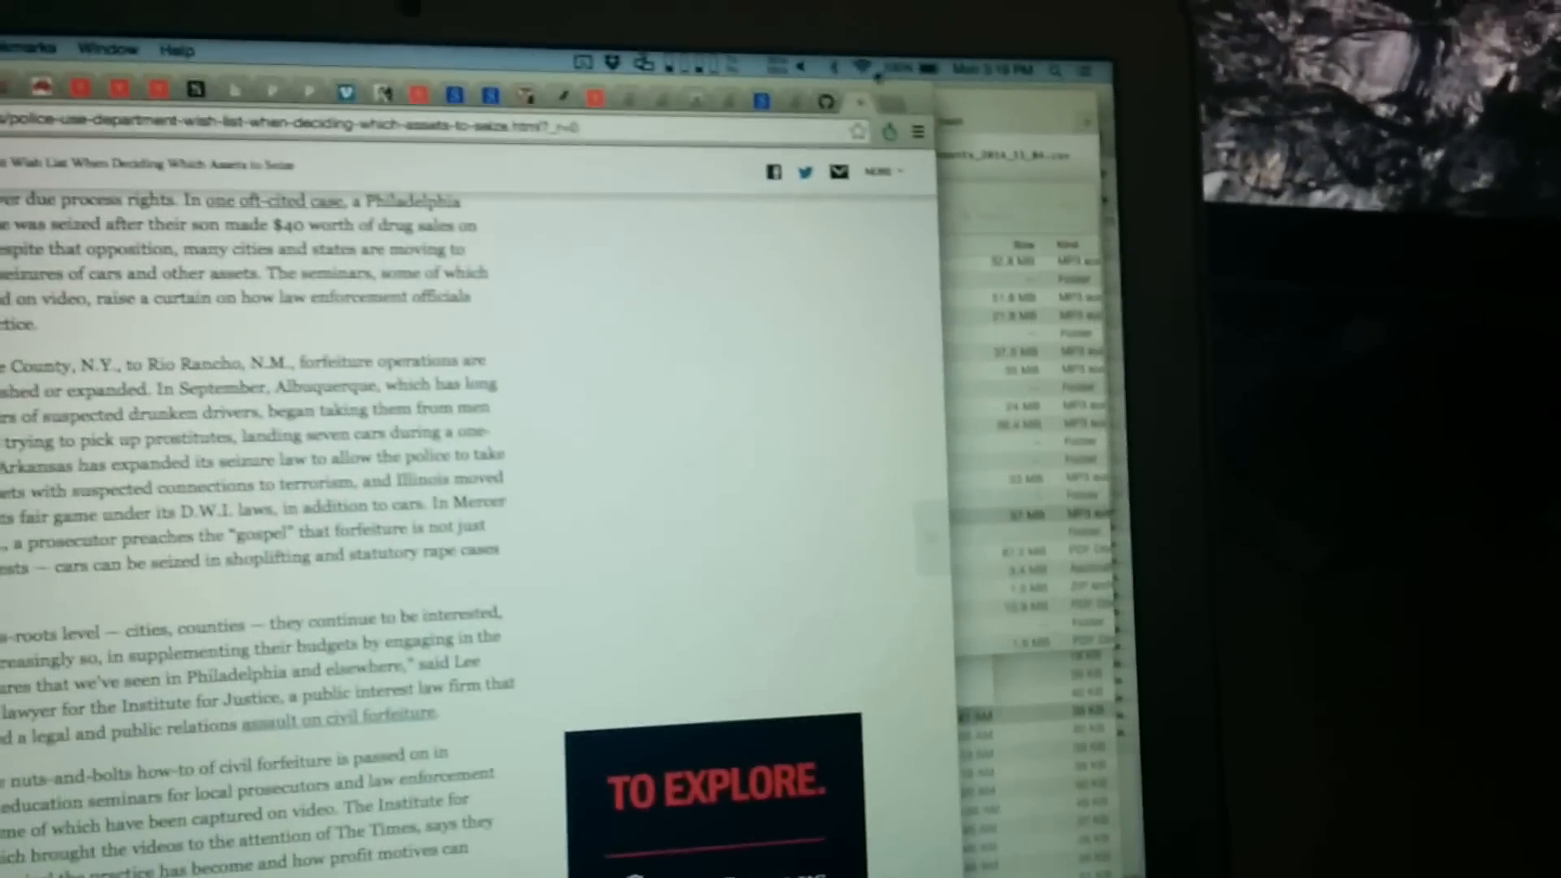
# Show the nearby Wi-Fi networks from the menu bar, with dogfart listed
pyautogui.click(904, 160)
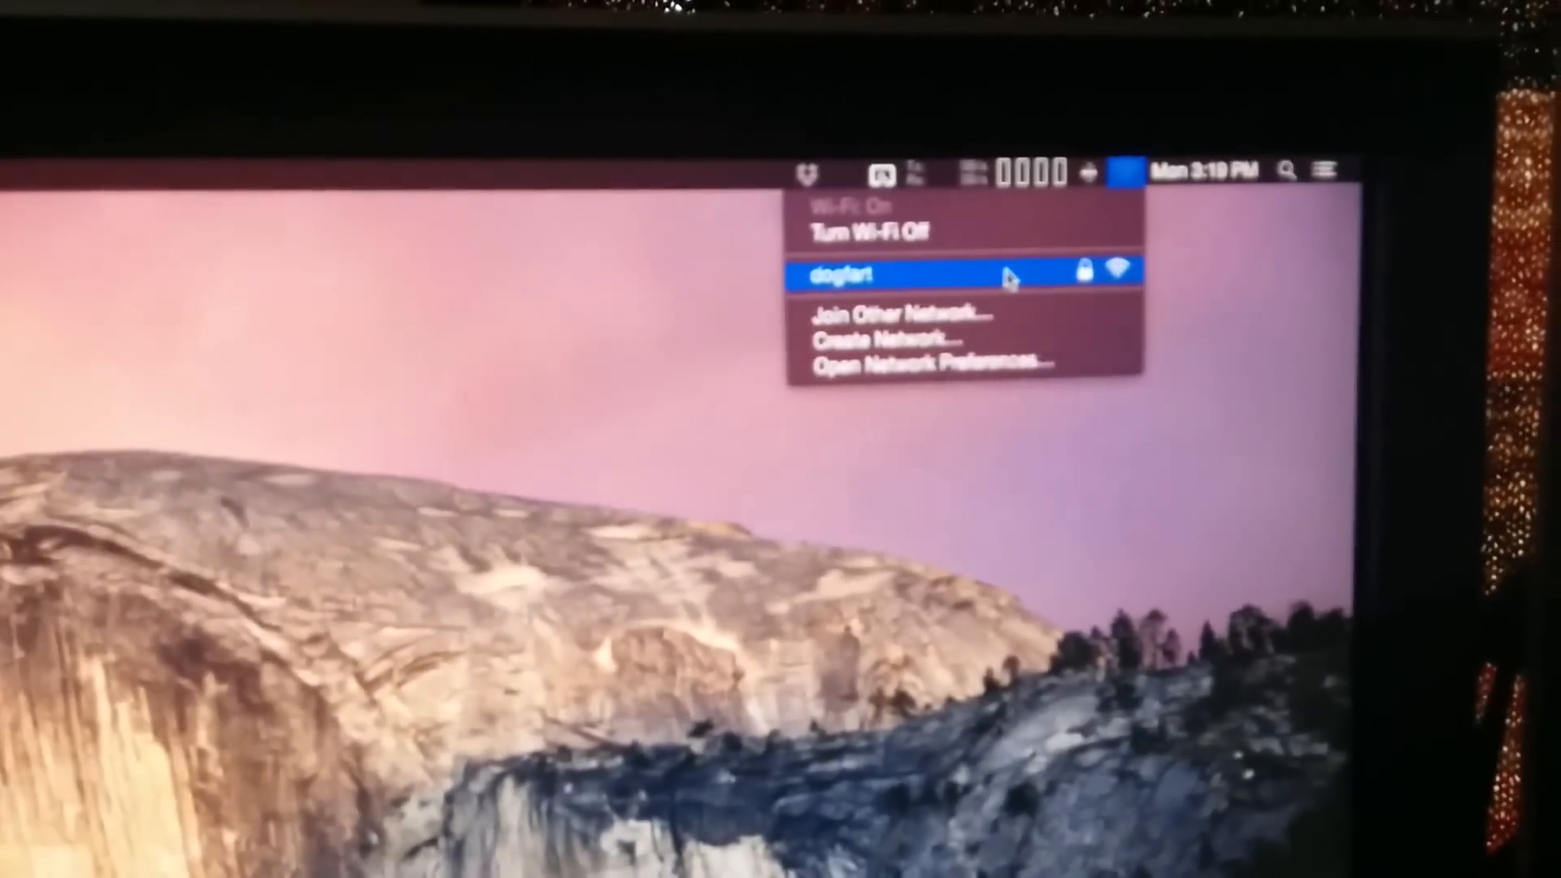
# Join the dogfart network with its WPA2 password, then bring up the power options
pyautogui.click(937, 277)
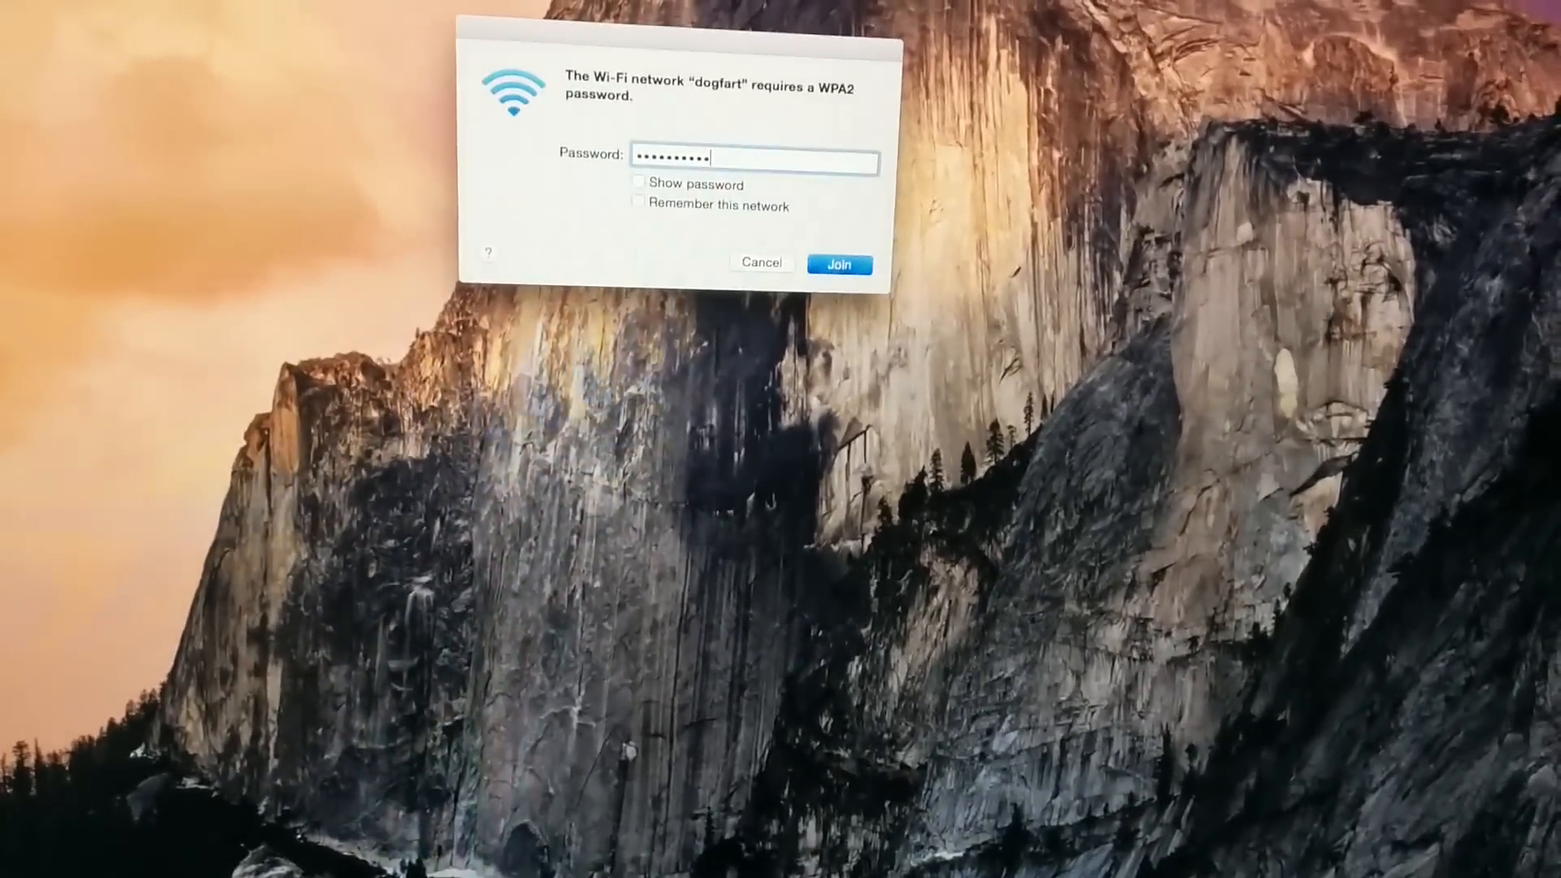
pyautogui.click(839, 264)
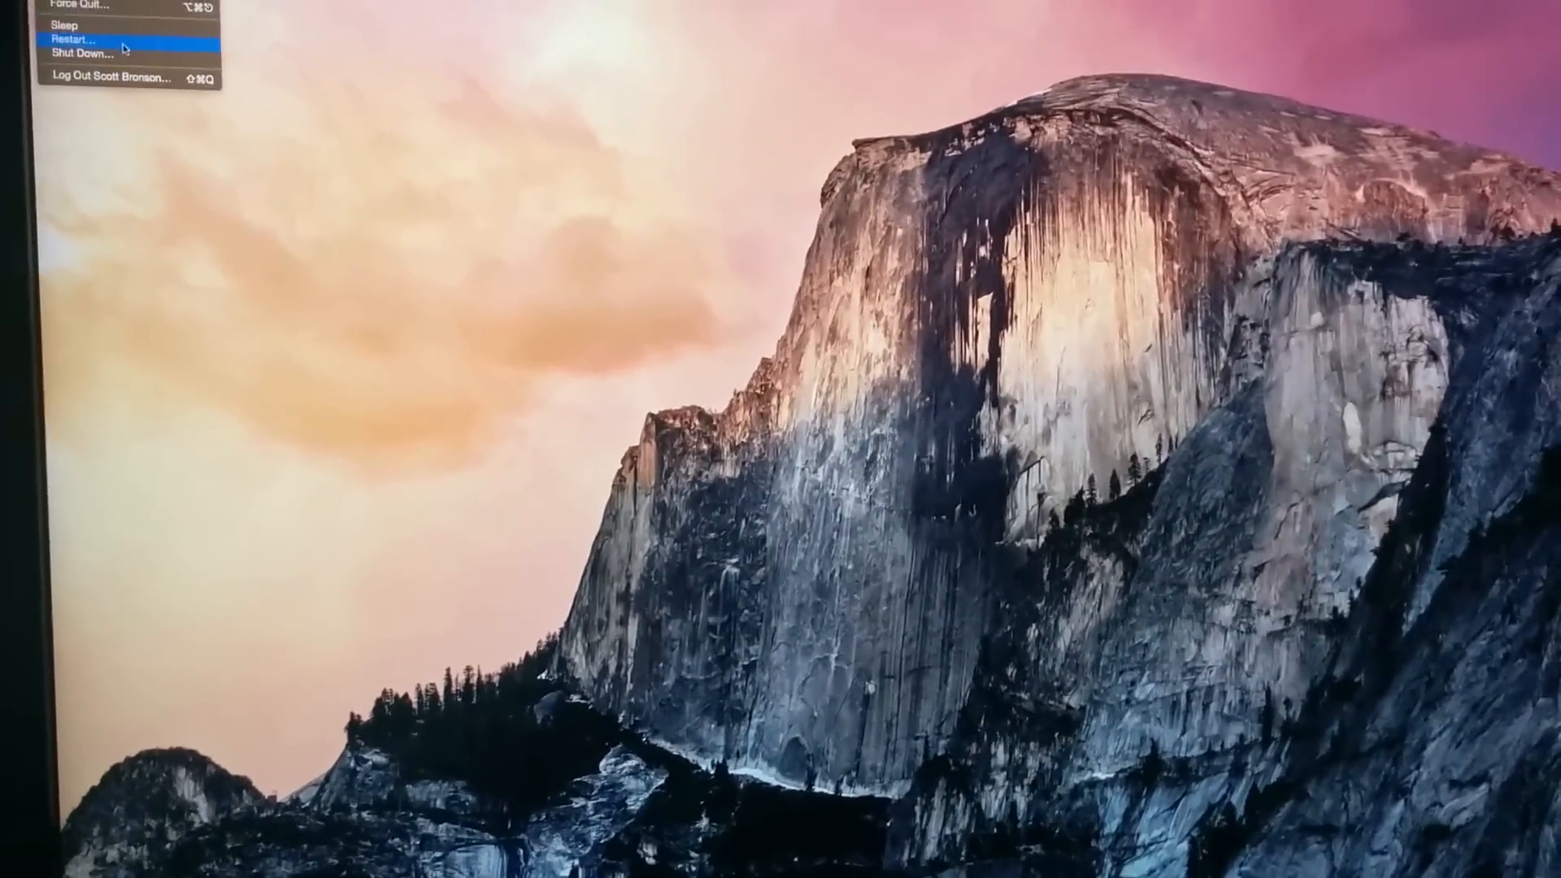
# Restart the Mac from the Apple menu
pyautogui.click(71, 39)
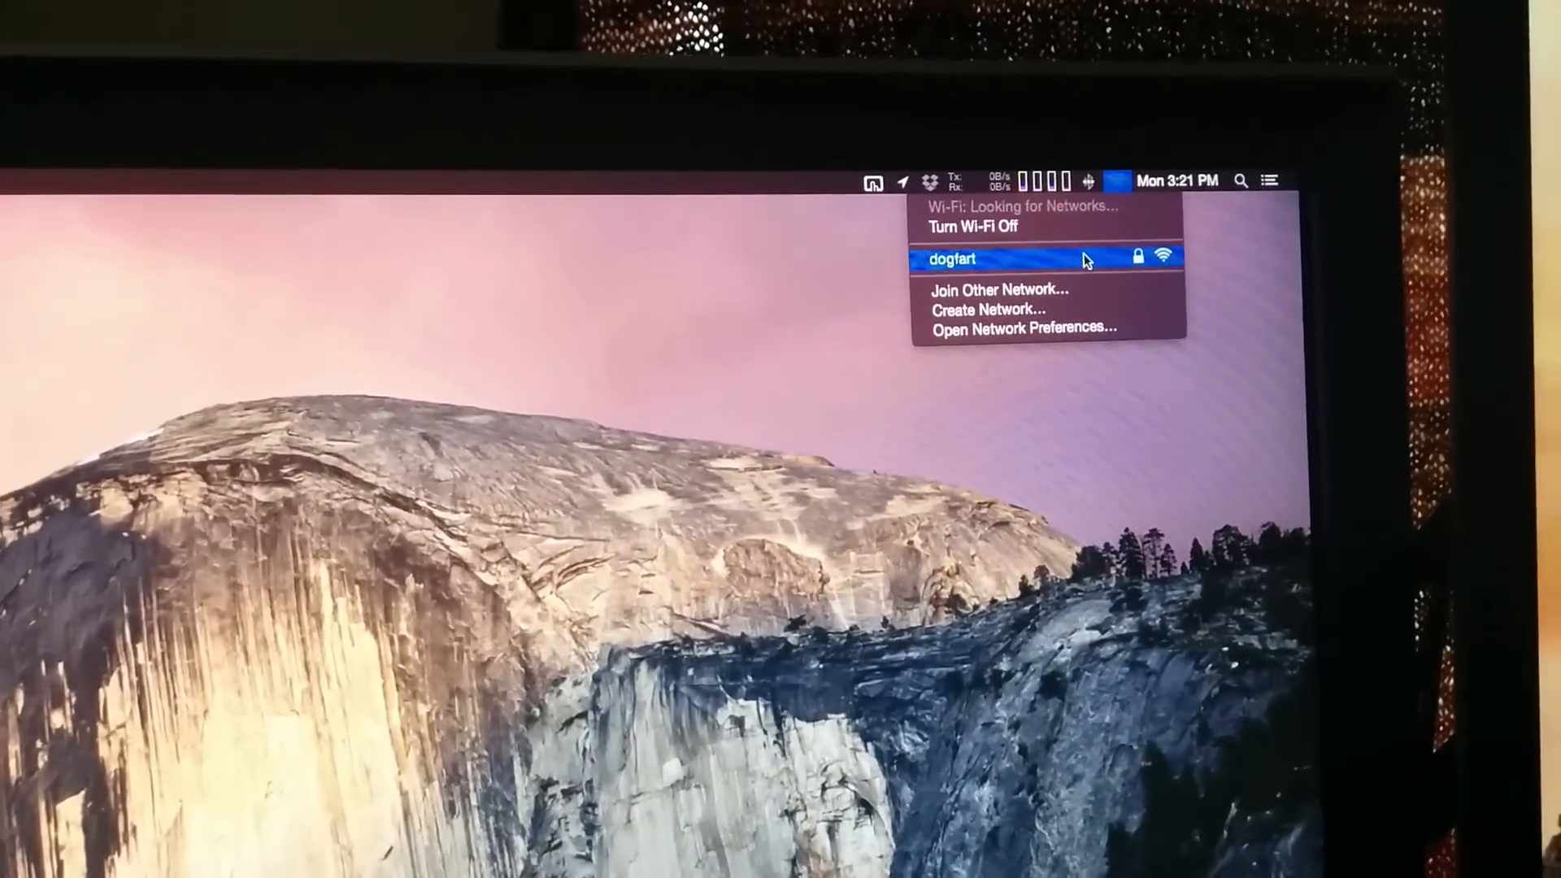
# Retry joining dogfart with its password and cancel after the connection times out
pyautogui.click(951, 259)
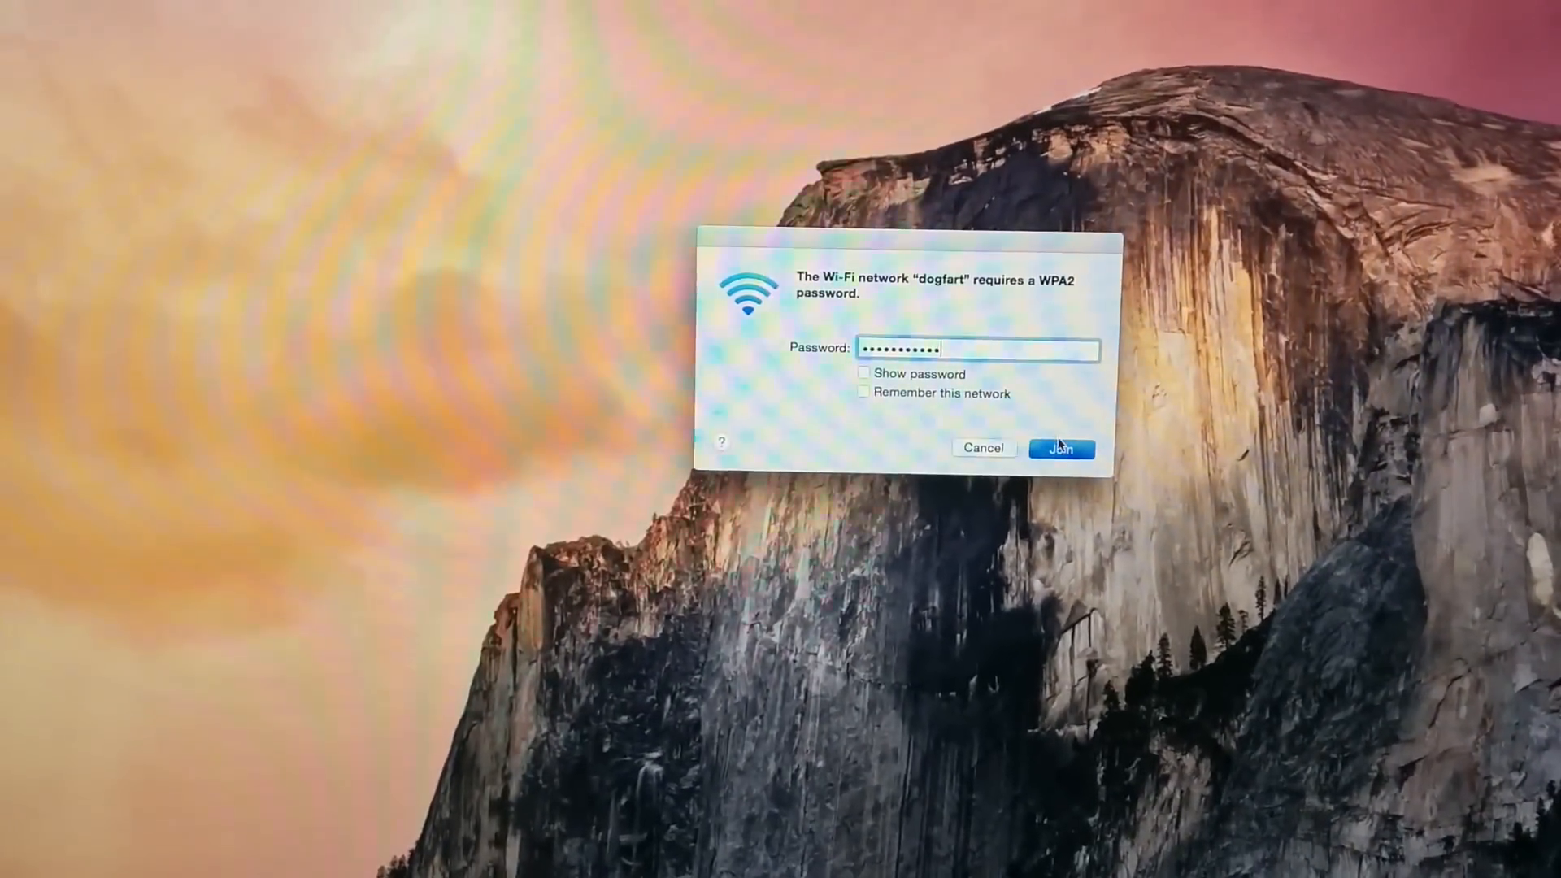
pyautogui.click(1060, 448)
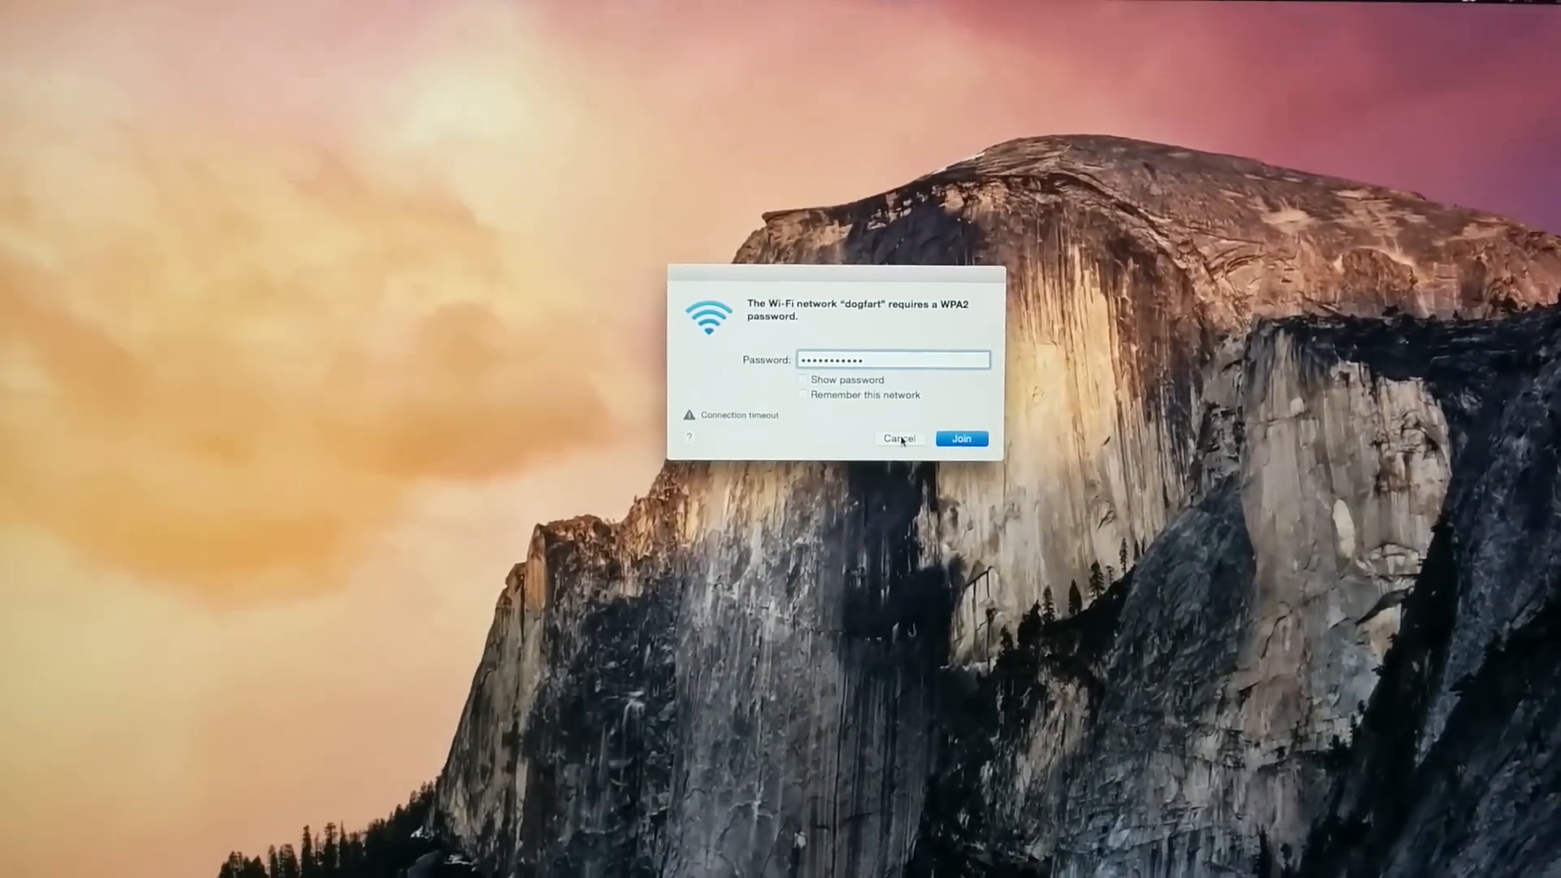
pyautogui.click(899, 437)
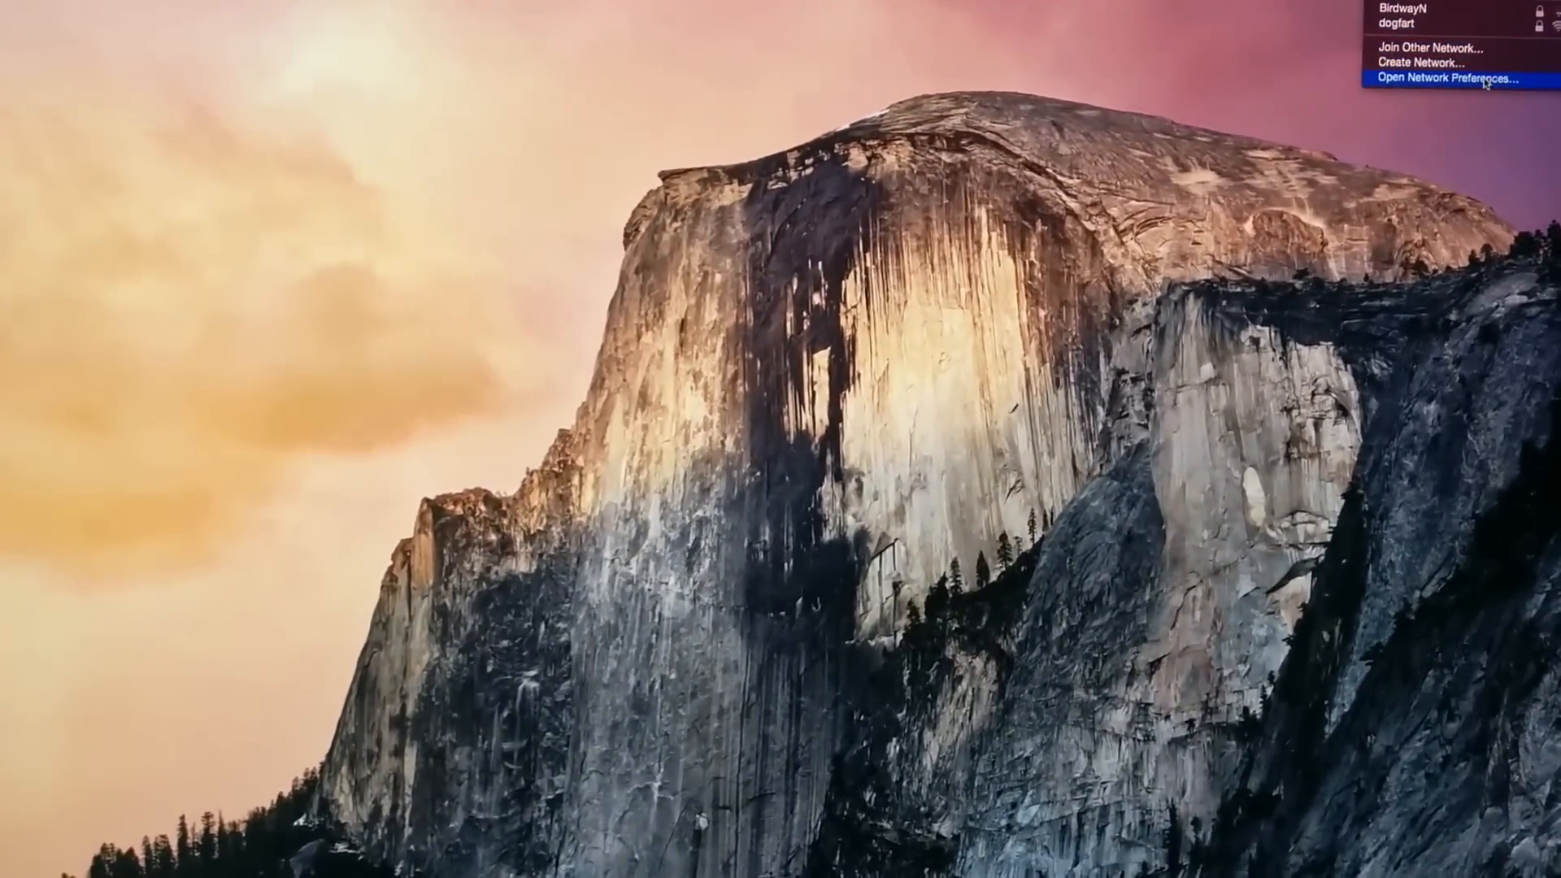
# Turn Wi-Fi off in the Network preferences pane, then start a shutdown
pyautogui.click(1444, 76)
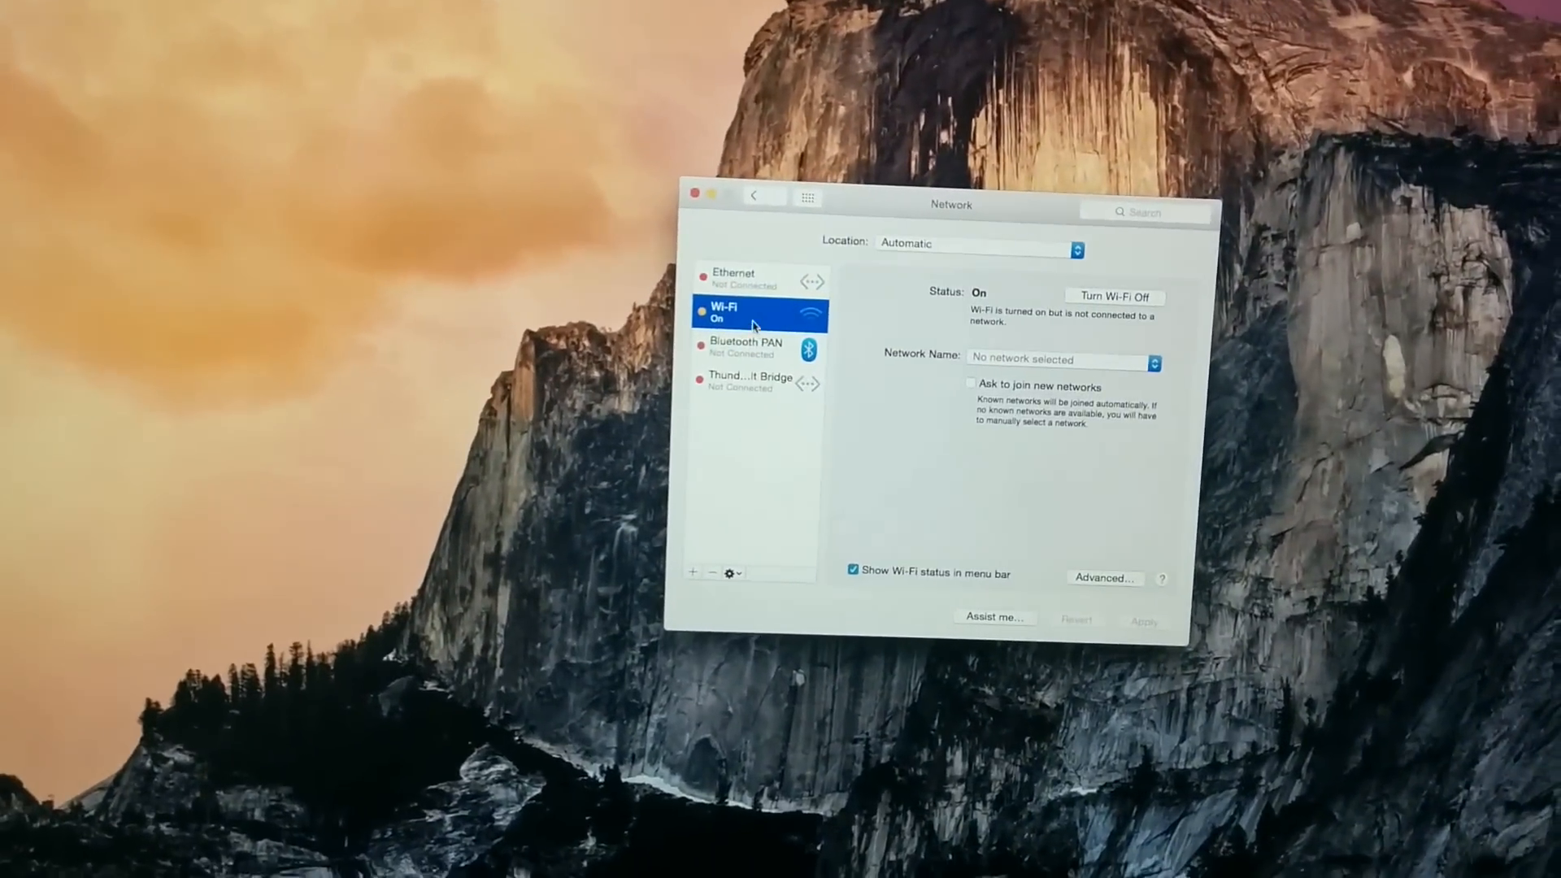
pyautogui.click(1114, 295)
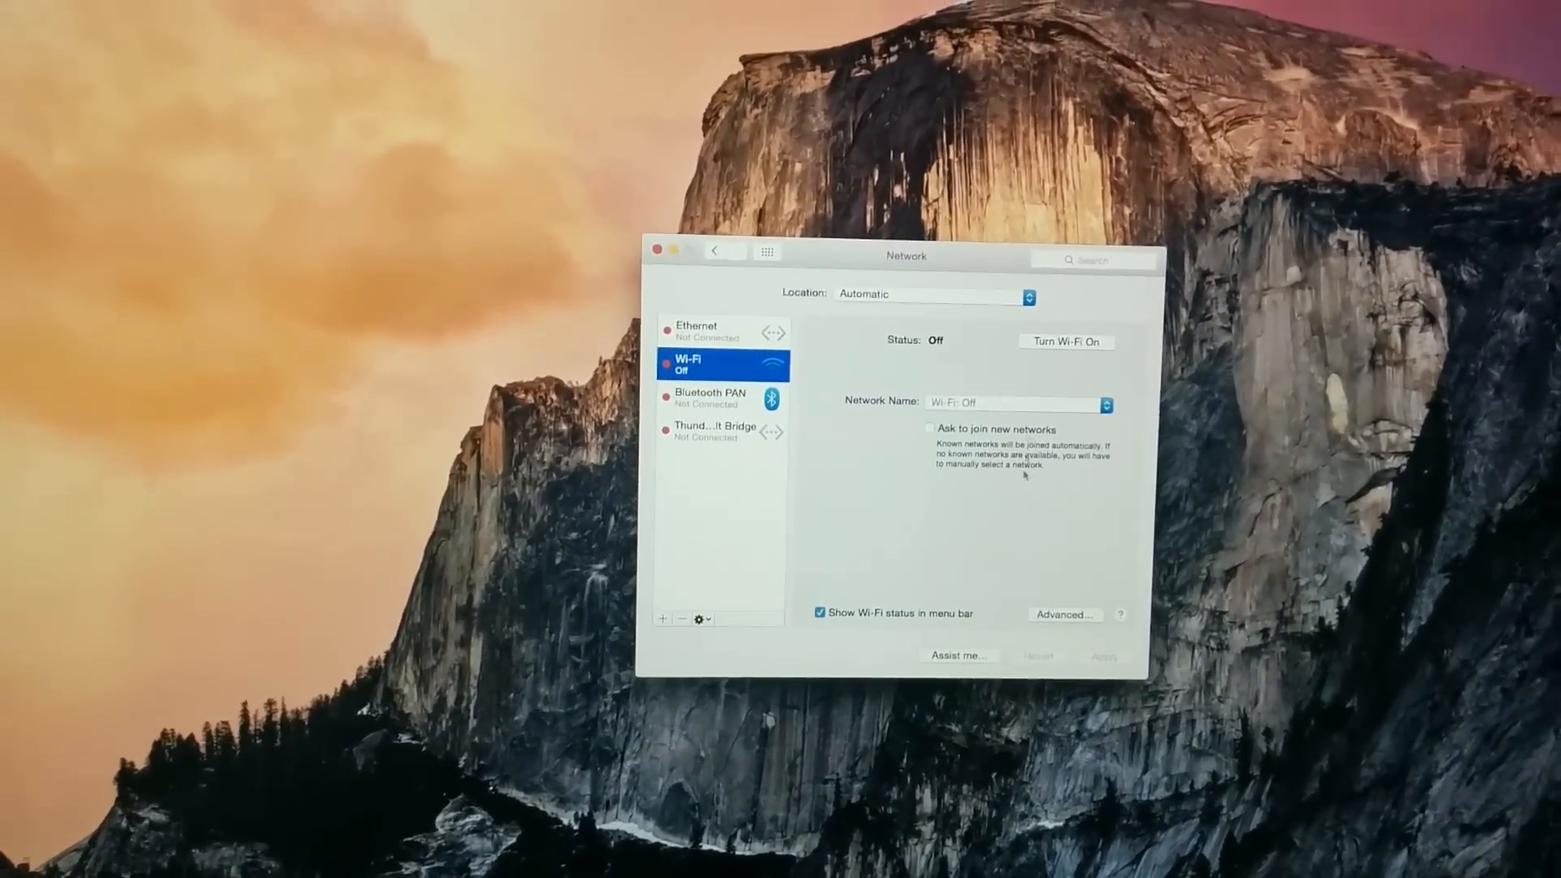
pyautogui.click(1064, 615)
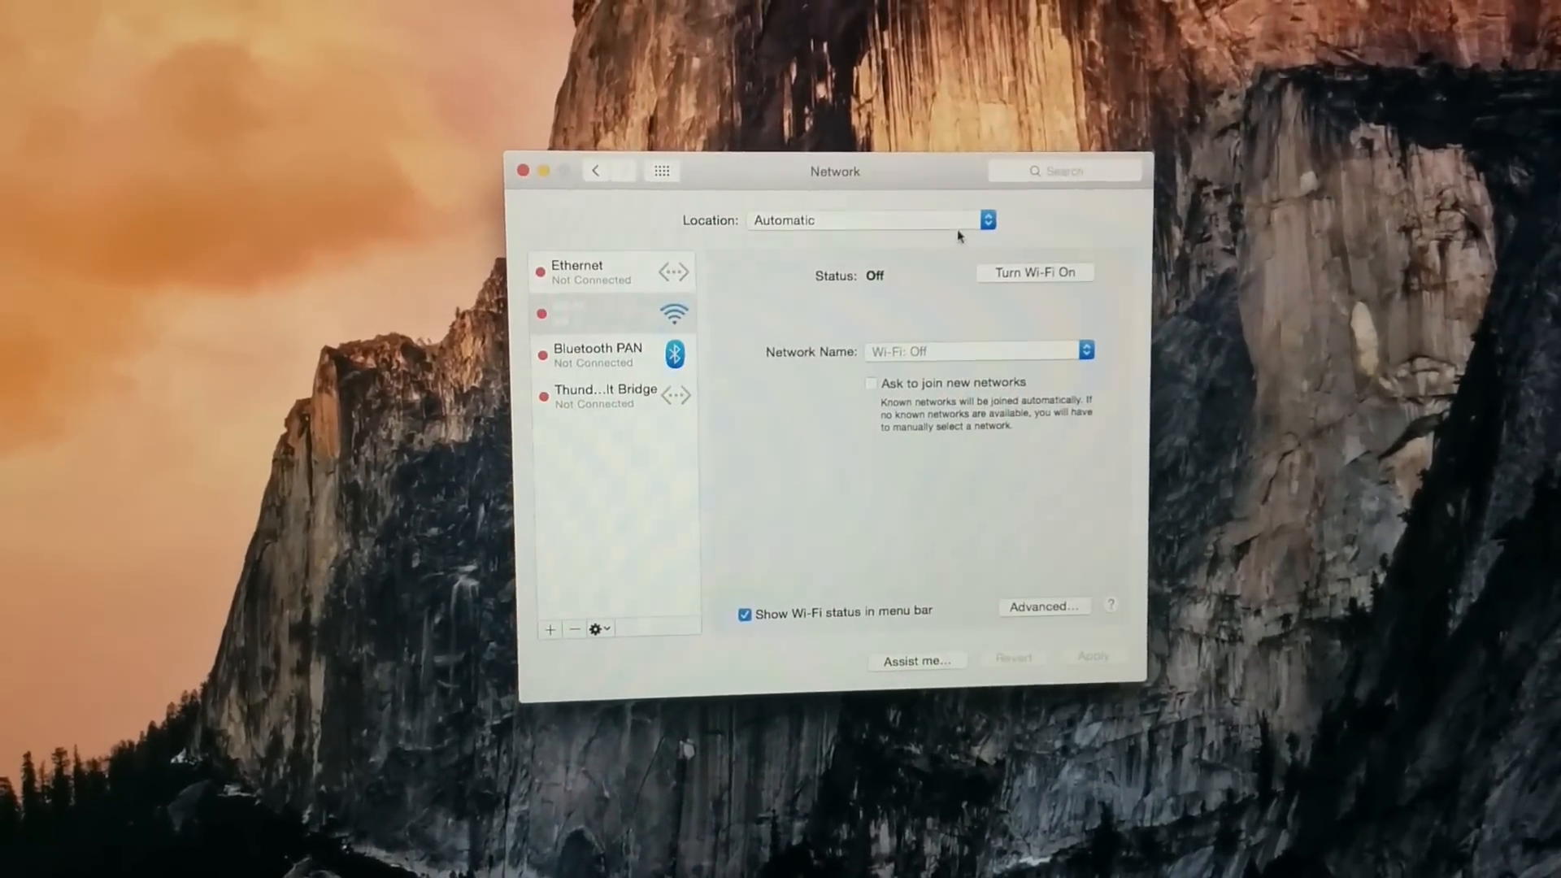
pyautogui.click(1034, 271)
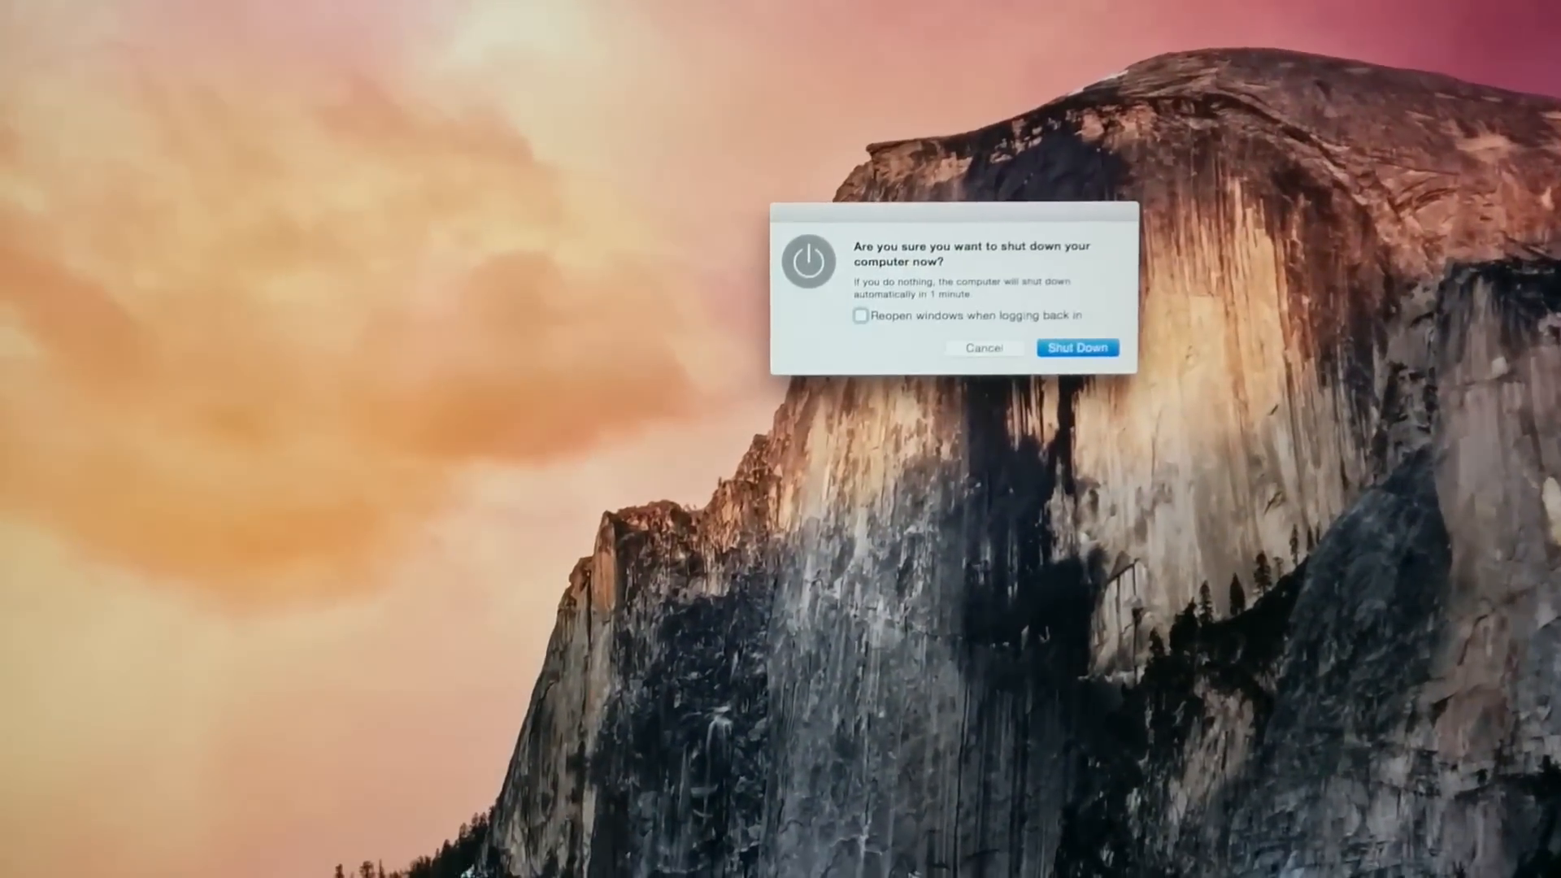
# Confirm the shutdown and power the Mac back on to the desktop
pyautogui.click(1077, 348)
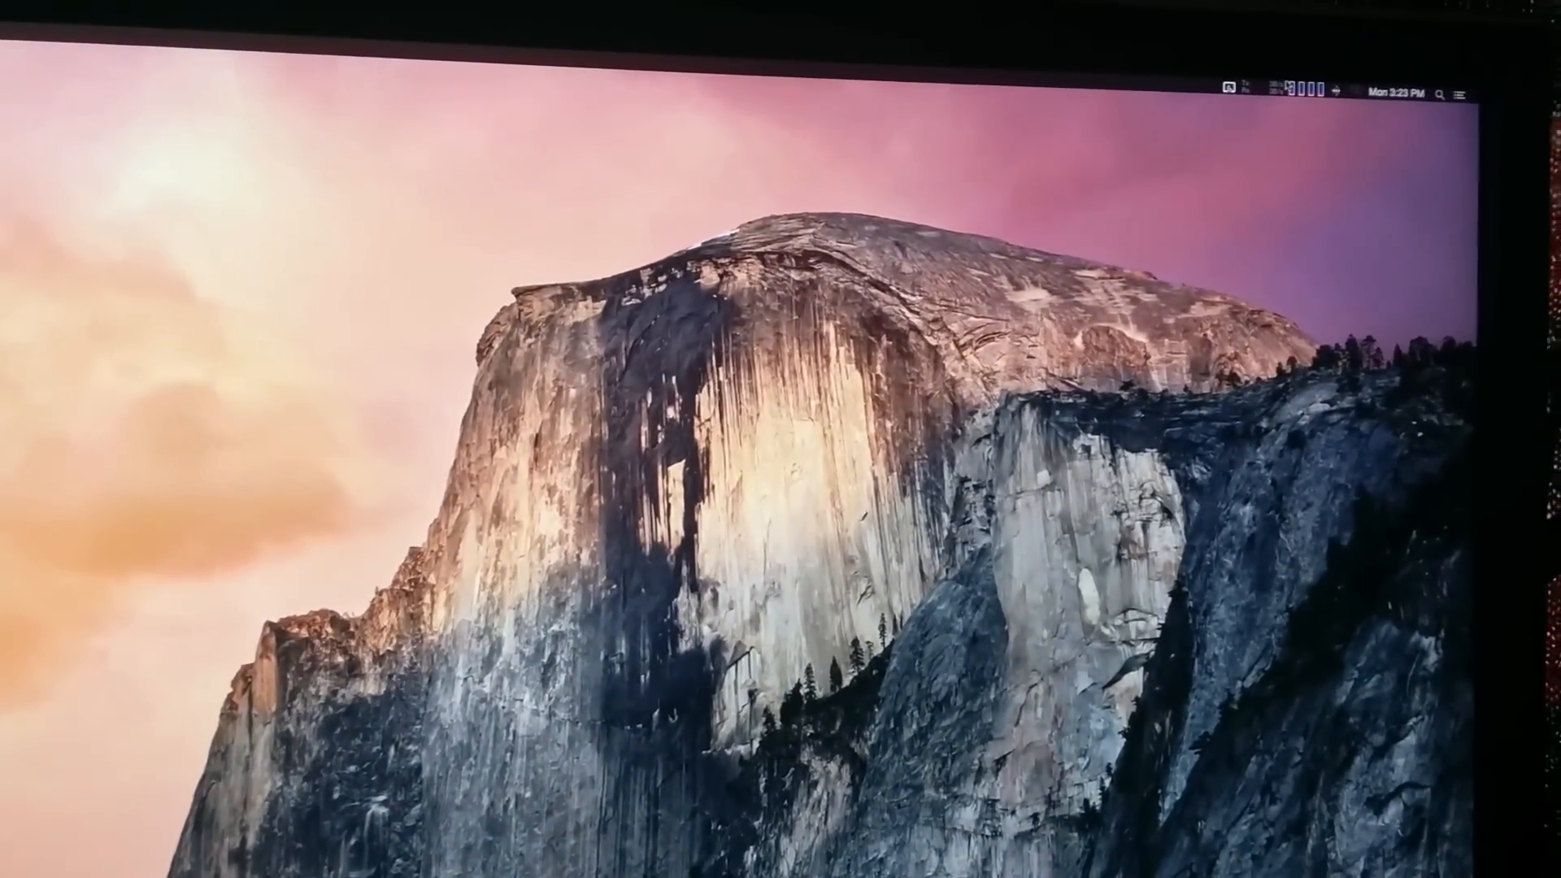
# Select dogfart again and begin entering its WPA2 password
pyautogui.click(1301, 94)
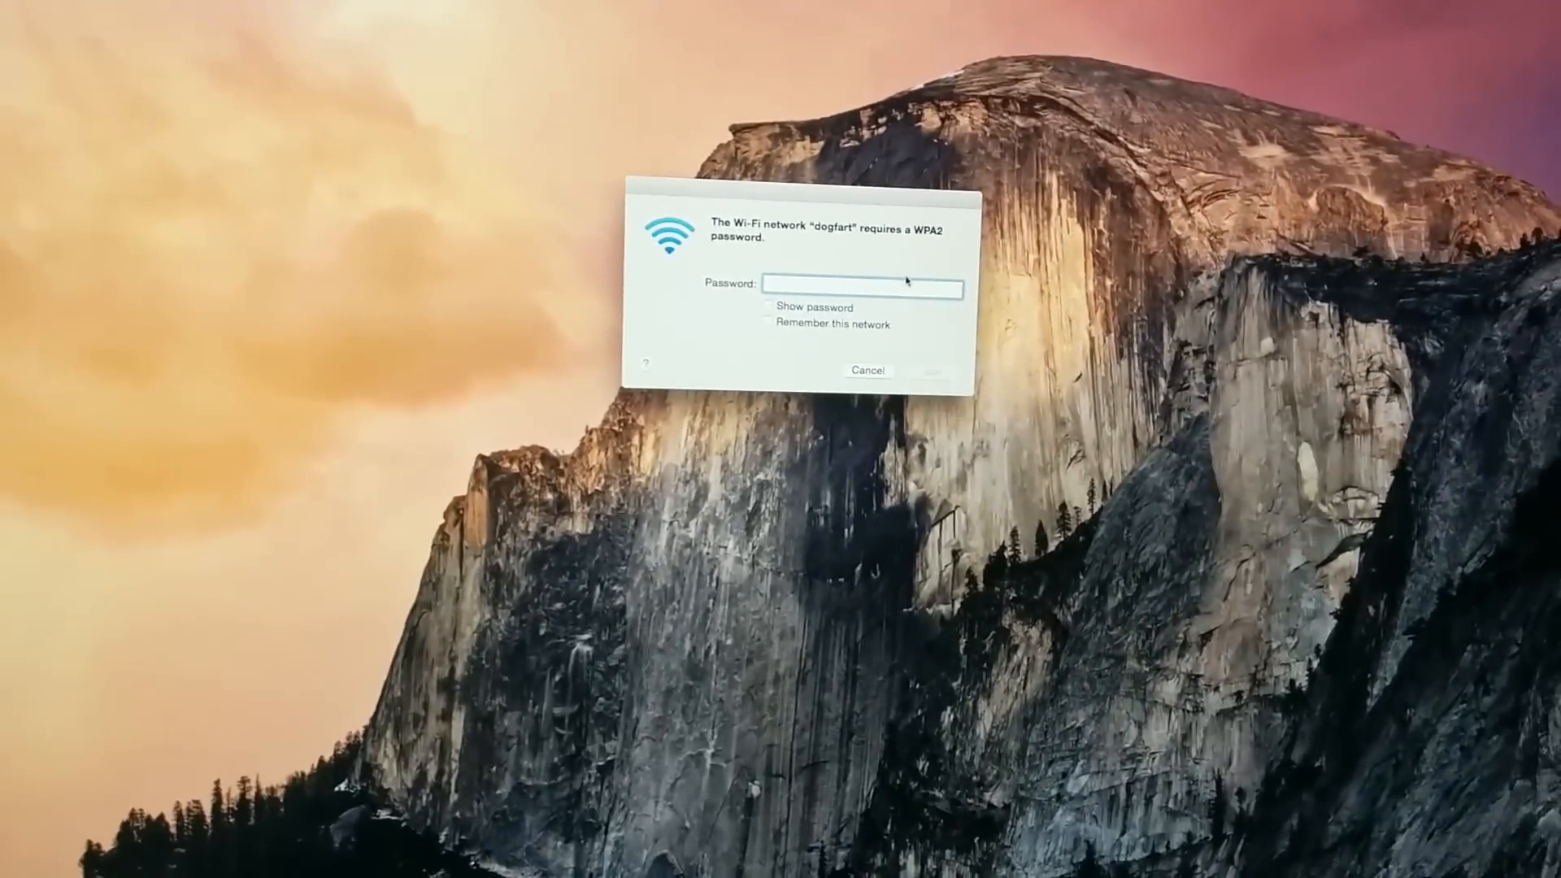
pyautogui.write('**')
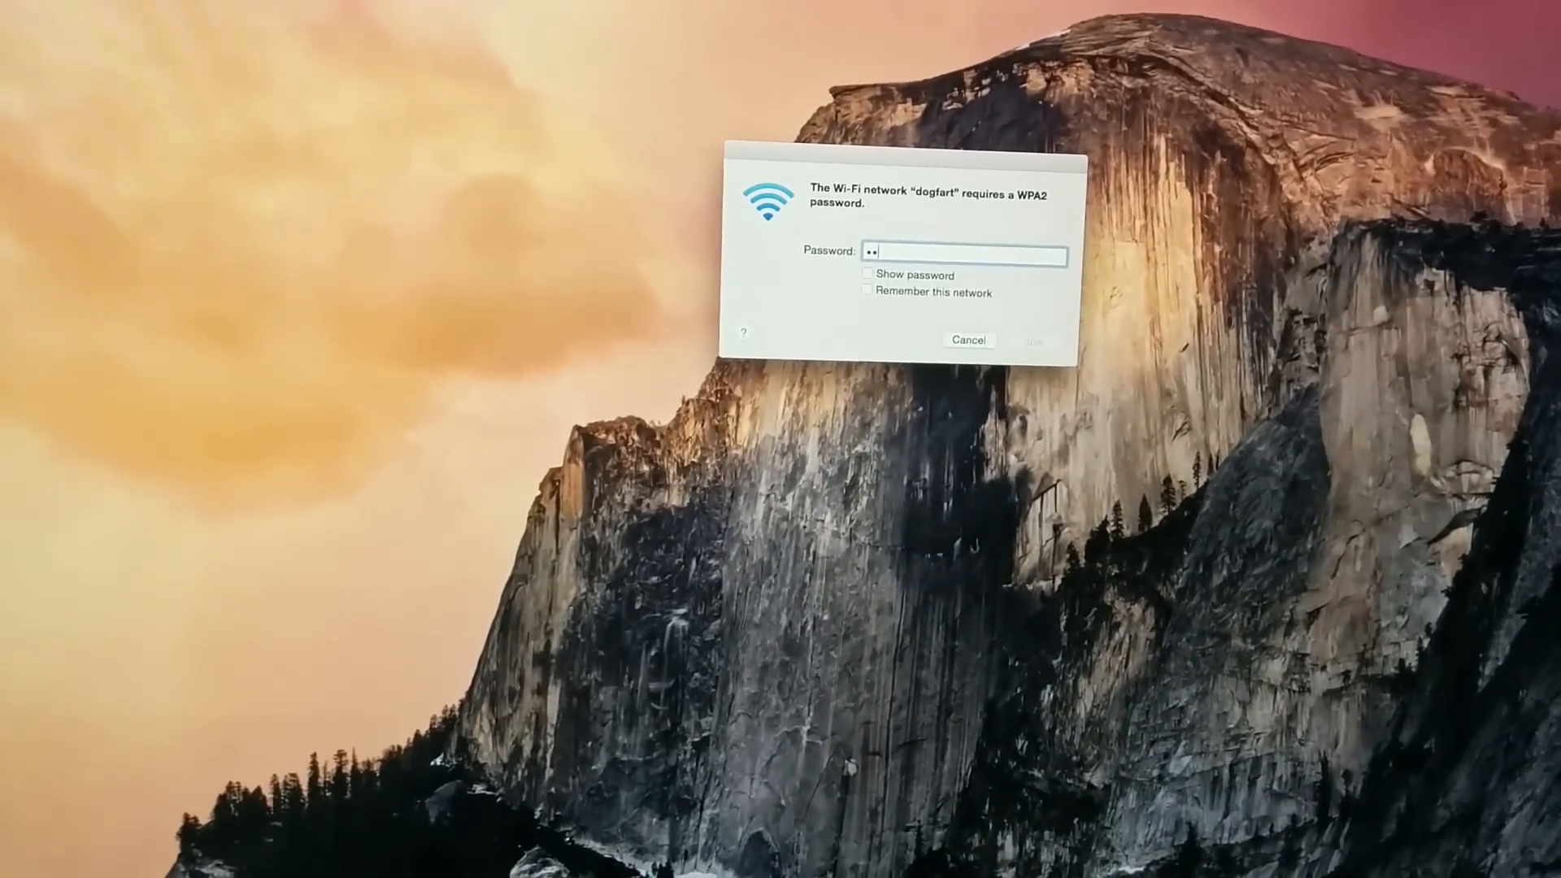